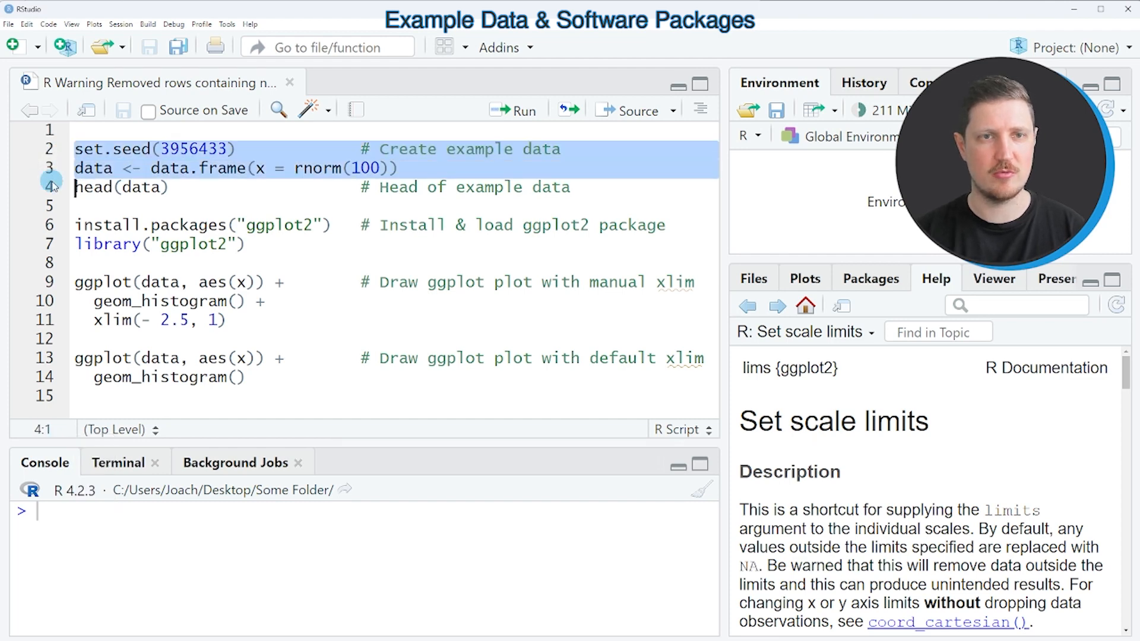
Build the 100-value random normal data frame and show its first six rows with head(data).
click(513, 109)
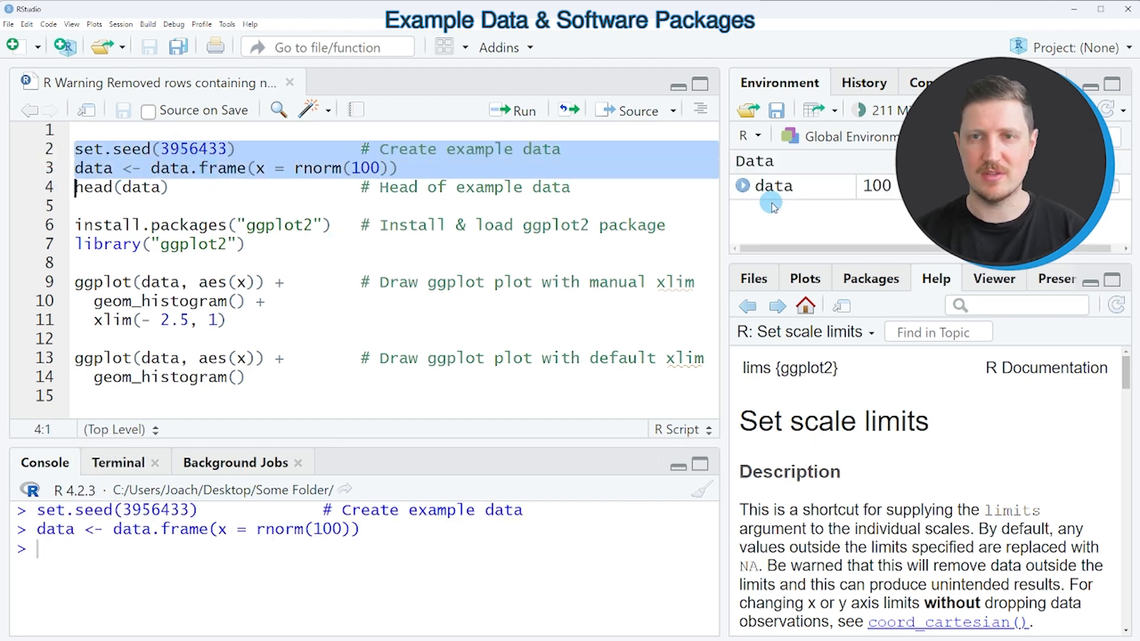
mouse_move(773, 186)
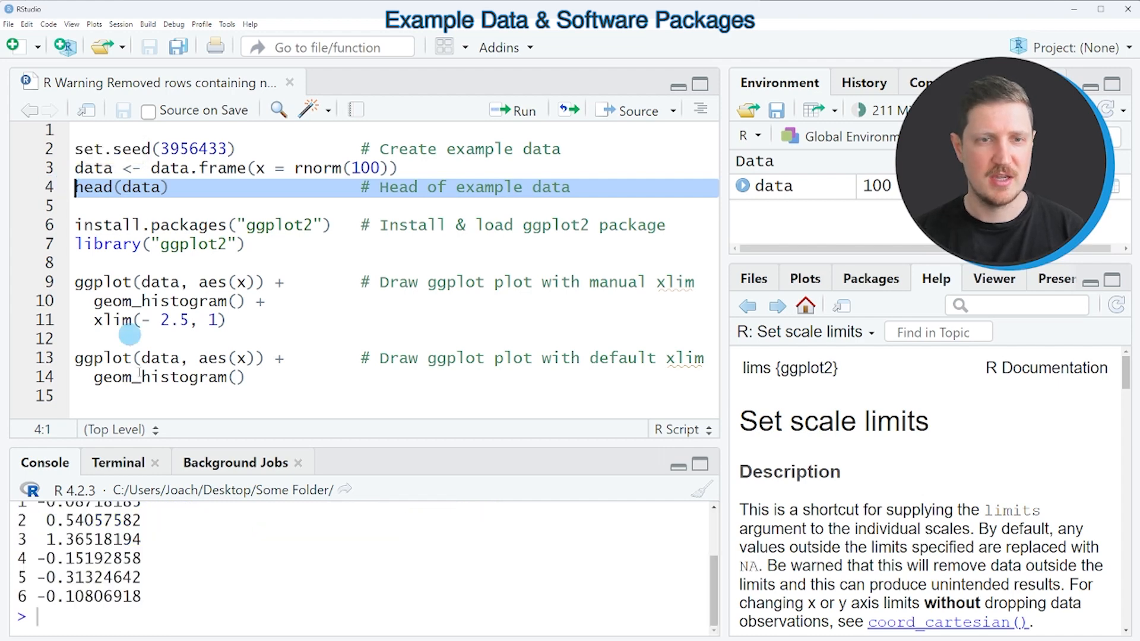
click(513, 109)
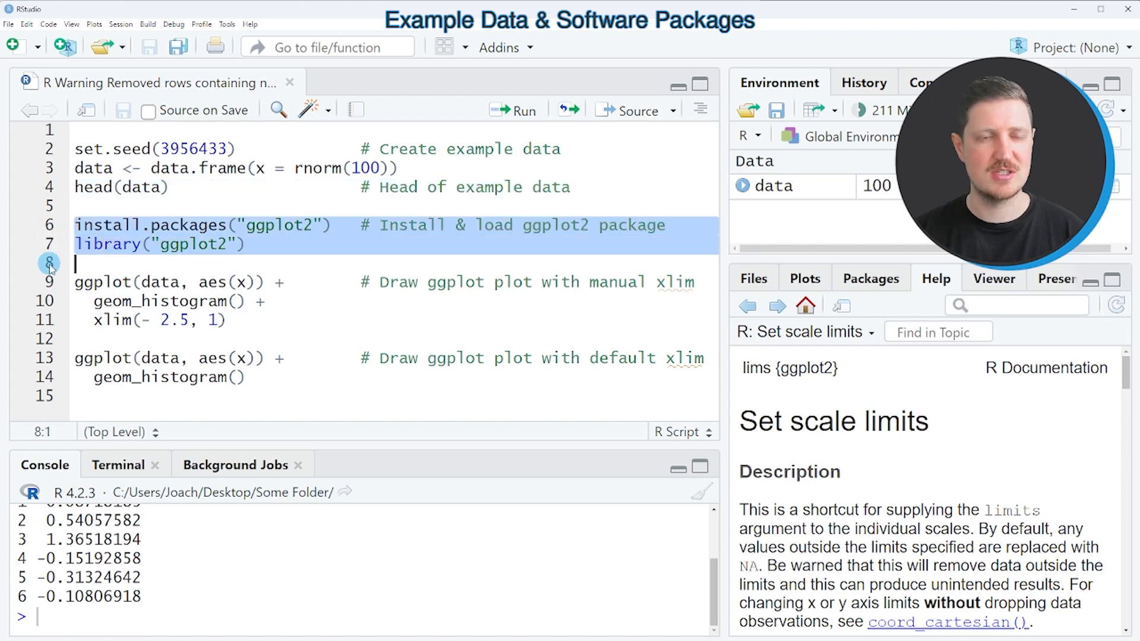
mouse_move(62, 235)
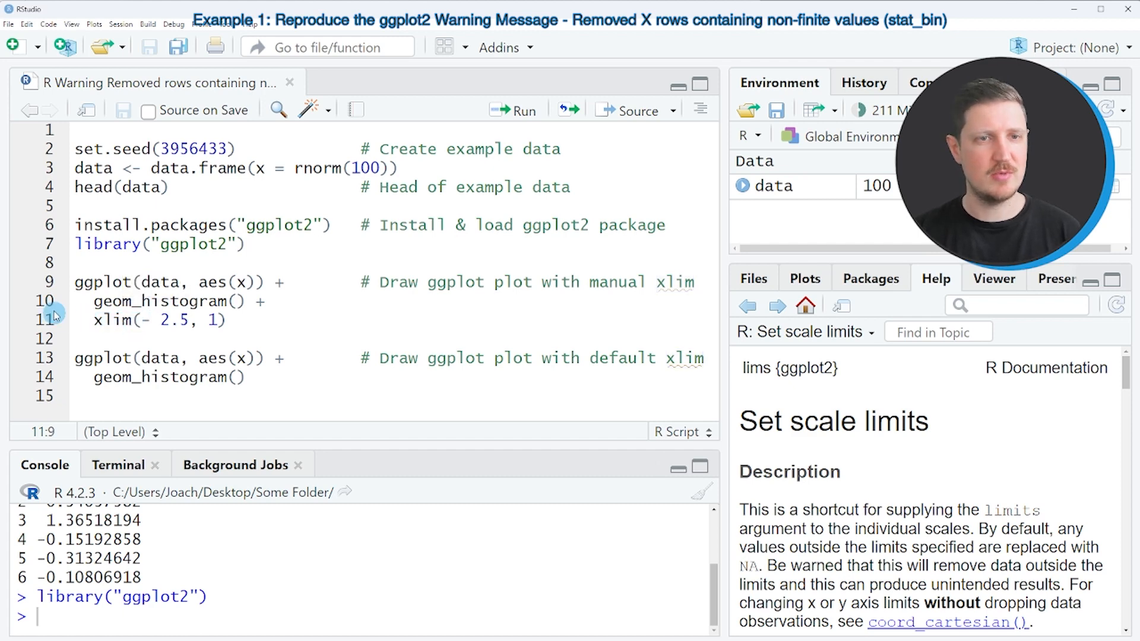
Run the ggplot histogram with xlim(-2.5, 1), triggering the removed 17 non-finite rows warning.
drag(74, 282, 75, 339)
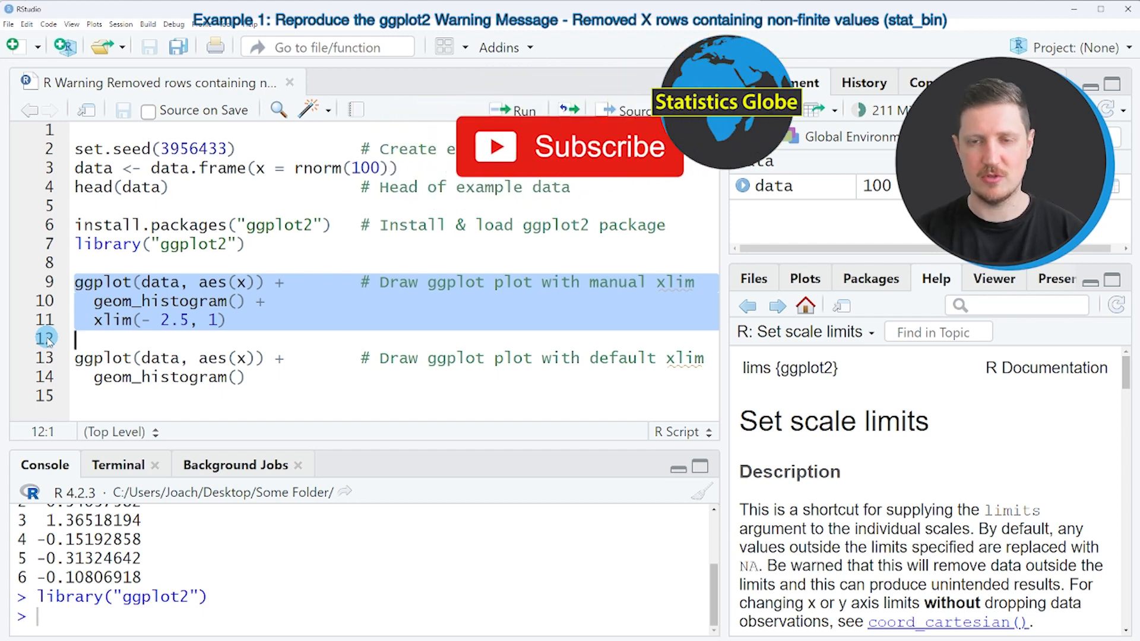
click(514, 111)
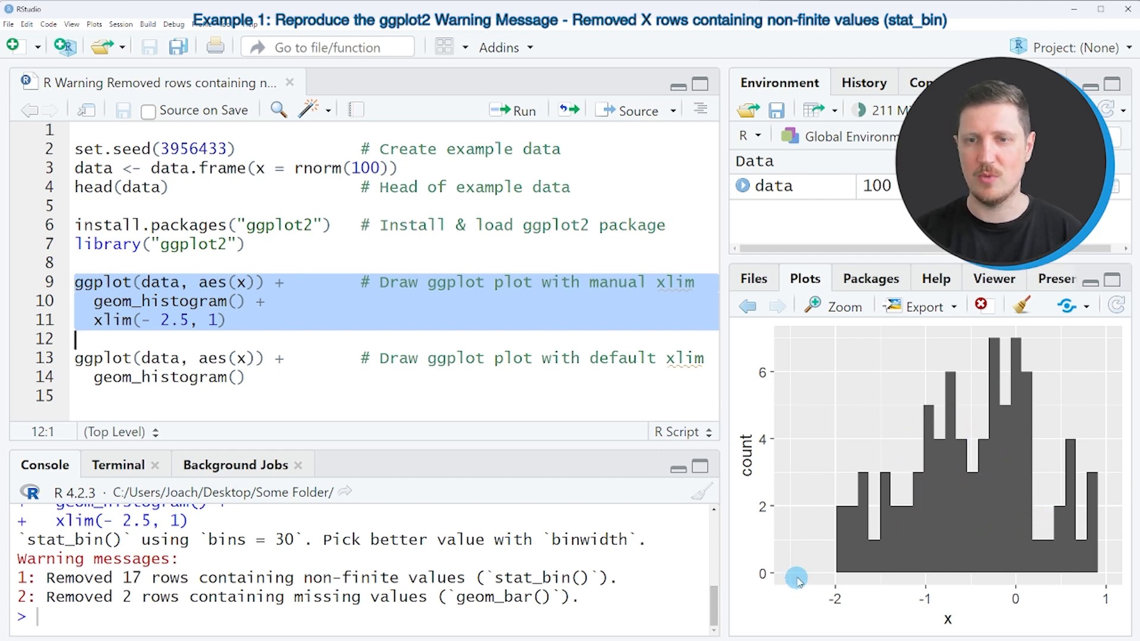
mouse_move(1095, 579)
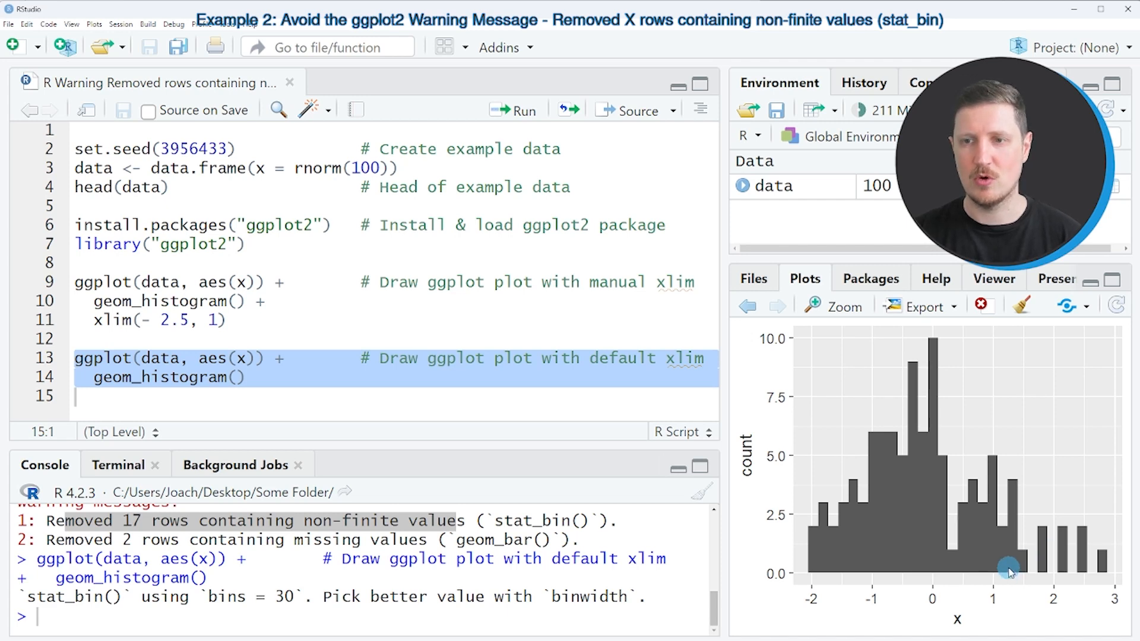
mouse_move(1004, 578)
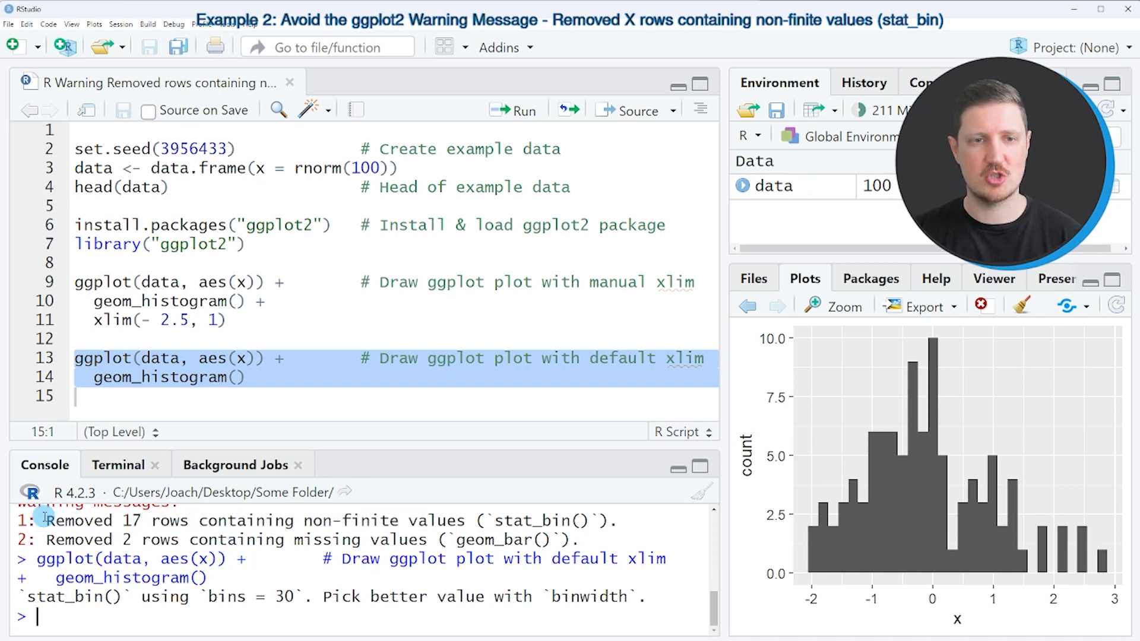
Highlight the earlier 'Removed rows containing non-finite values' warning for comparison.
drag(46, 520, 459, 520)
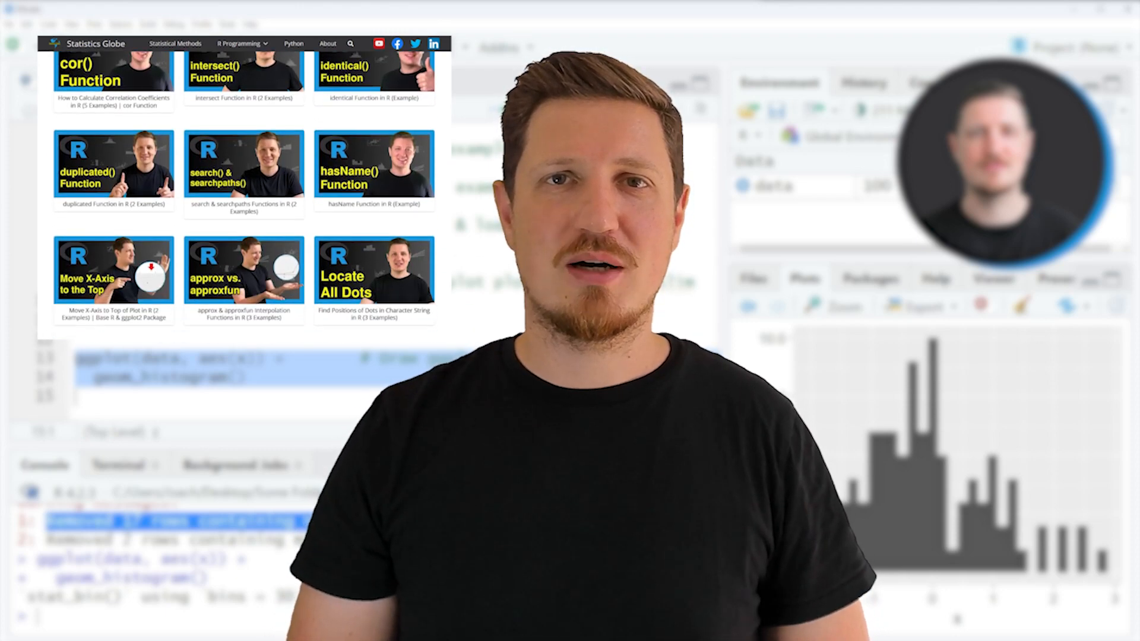
Browse the Statistics Globe R Programming menu toward the channel's tutorial videos.
click(239, 43)
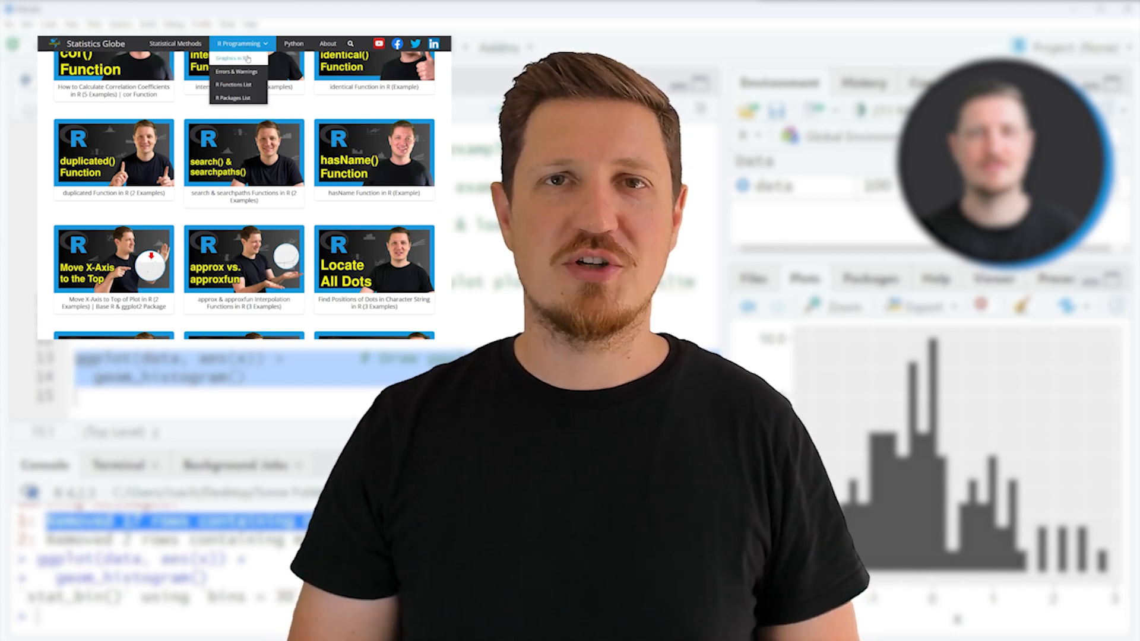
click(235, 57)
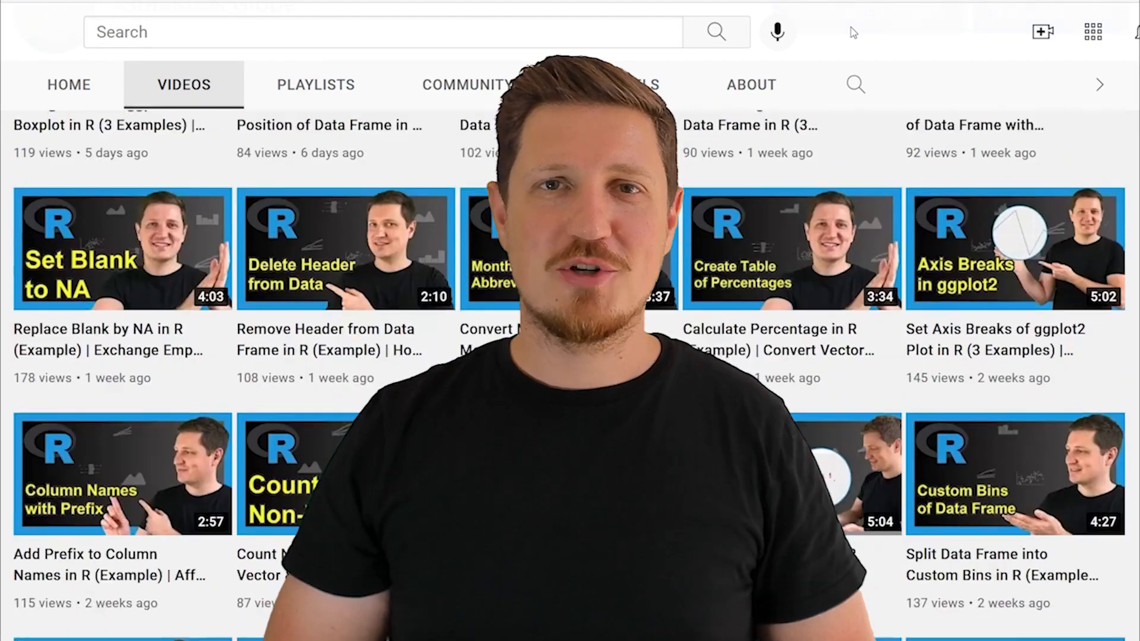
scroll(down, 3)
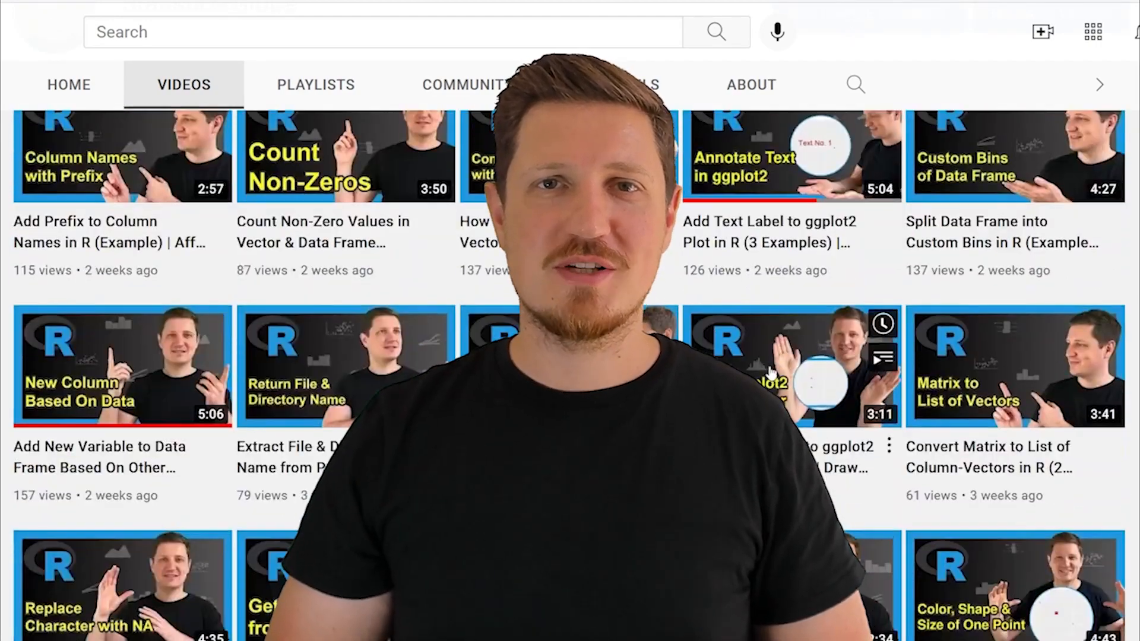
scroll(down, 3)
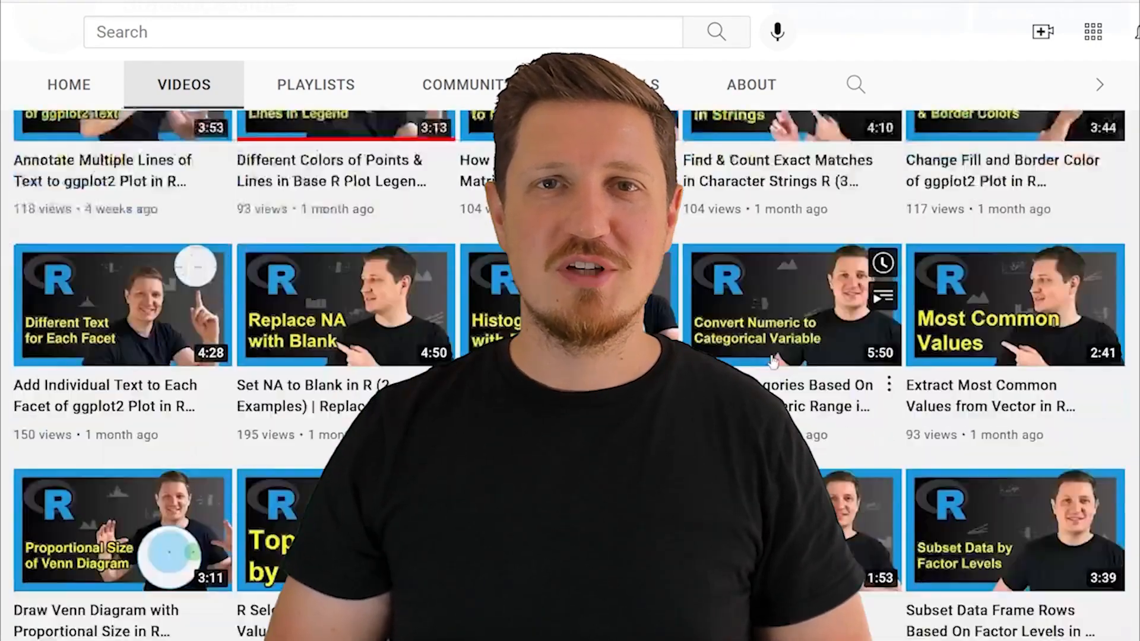
scroll(down, 3)
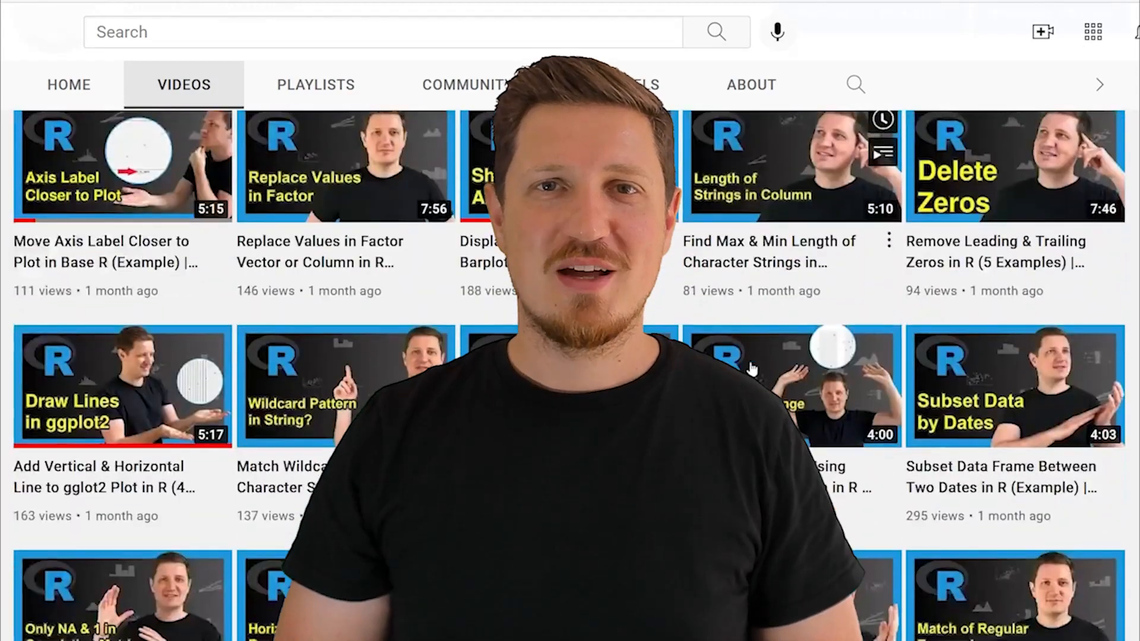
scroll(down, 3)
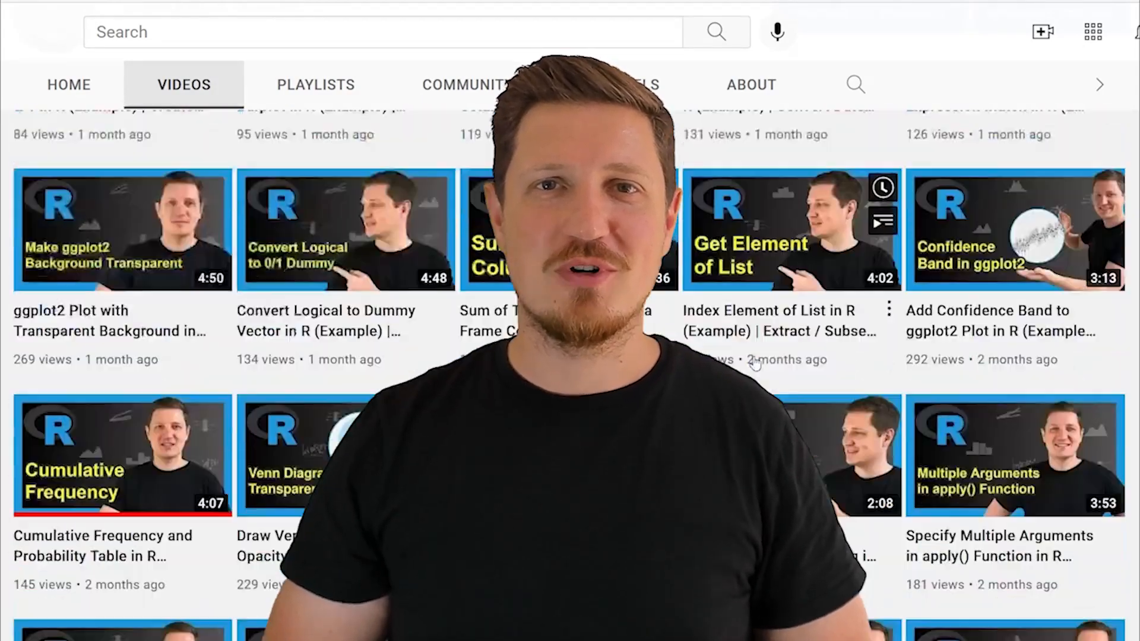